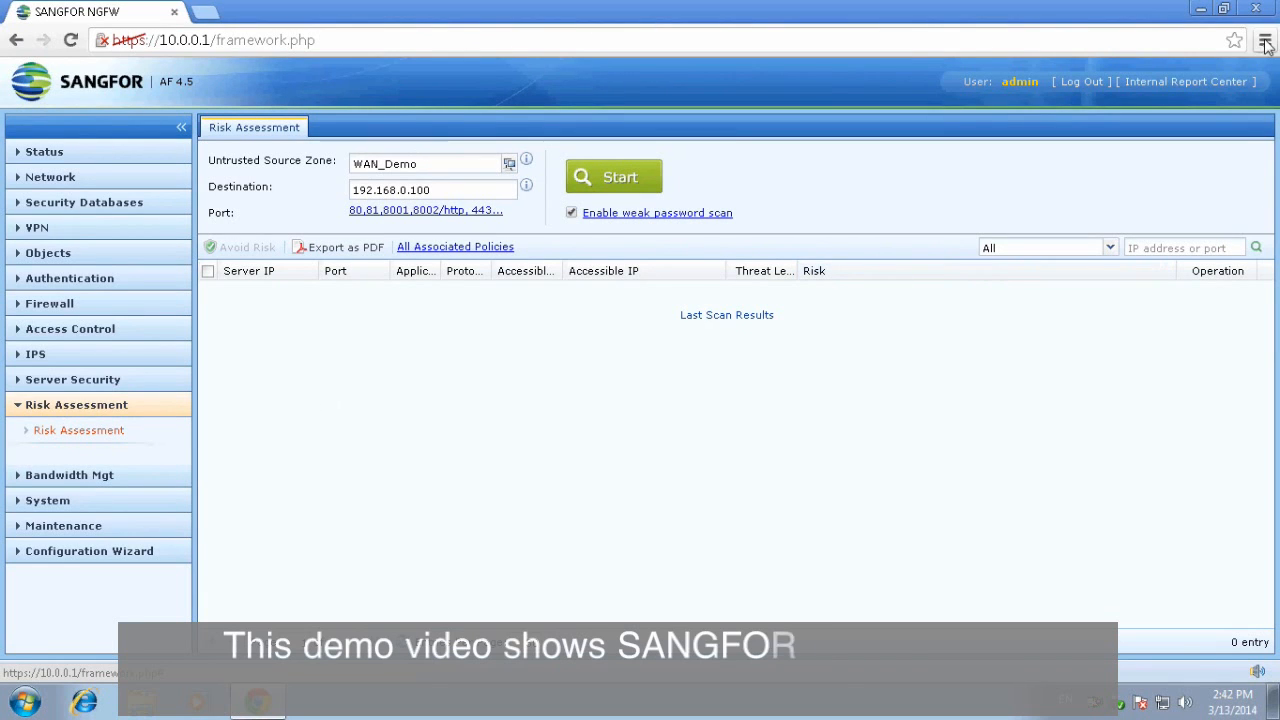
- Enable the weak password scan with the General password dictionary and start scanning 192.168.0.100
{"action": "left_click", "coordinate": [656, 212]}
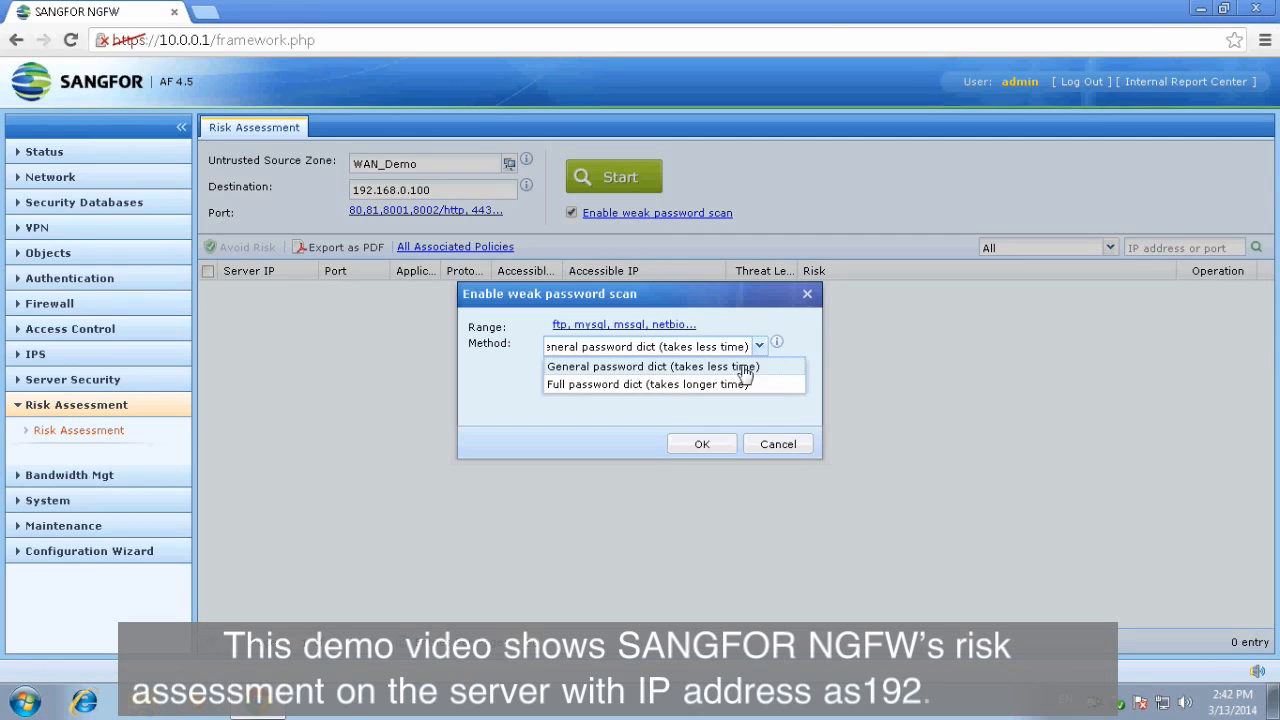
{"action": "left_click", "coordinate": [652, 366]}
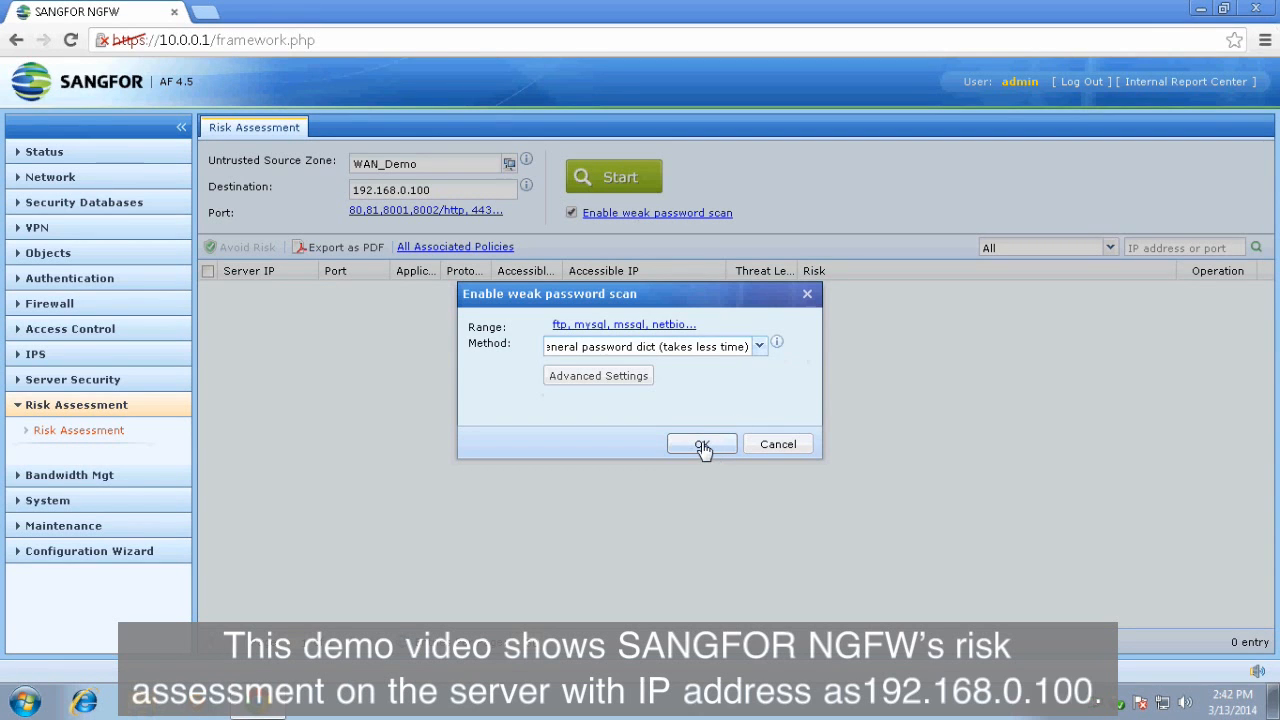
{"action": "left_click", "coordinate": [700, 444]}
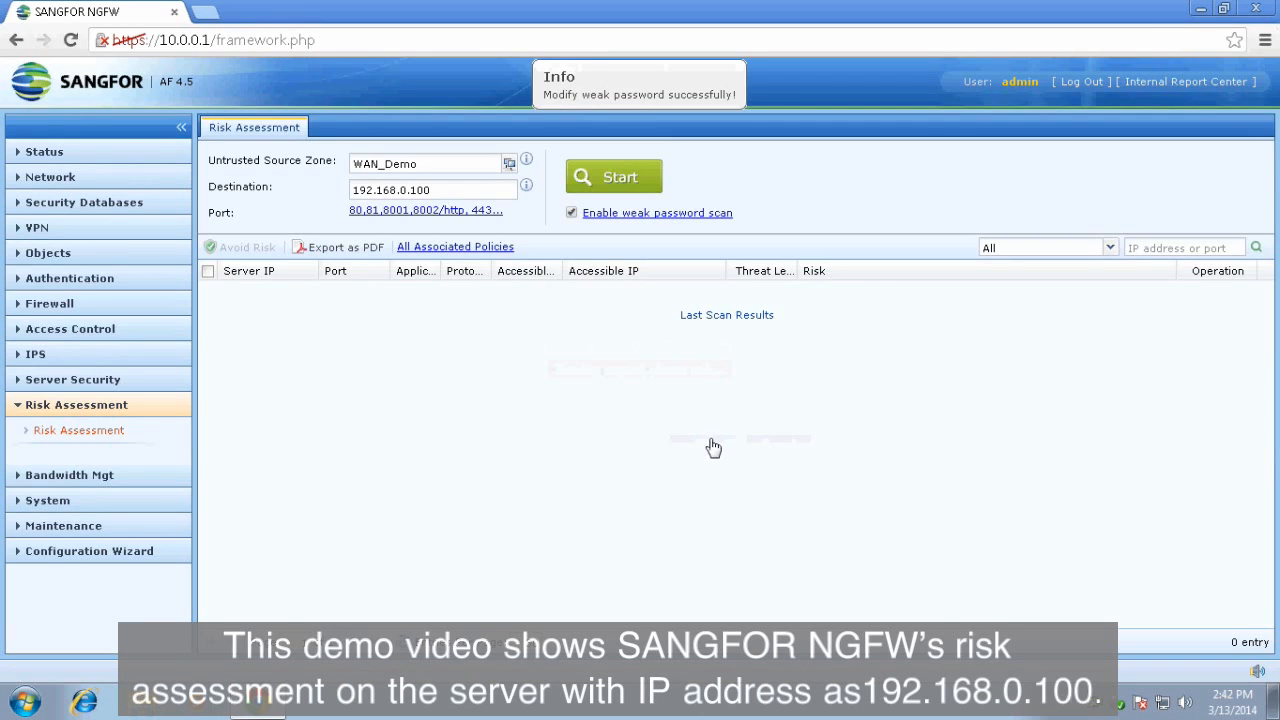
{"action": "left_click", "coordinate": [612, 176]}
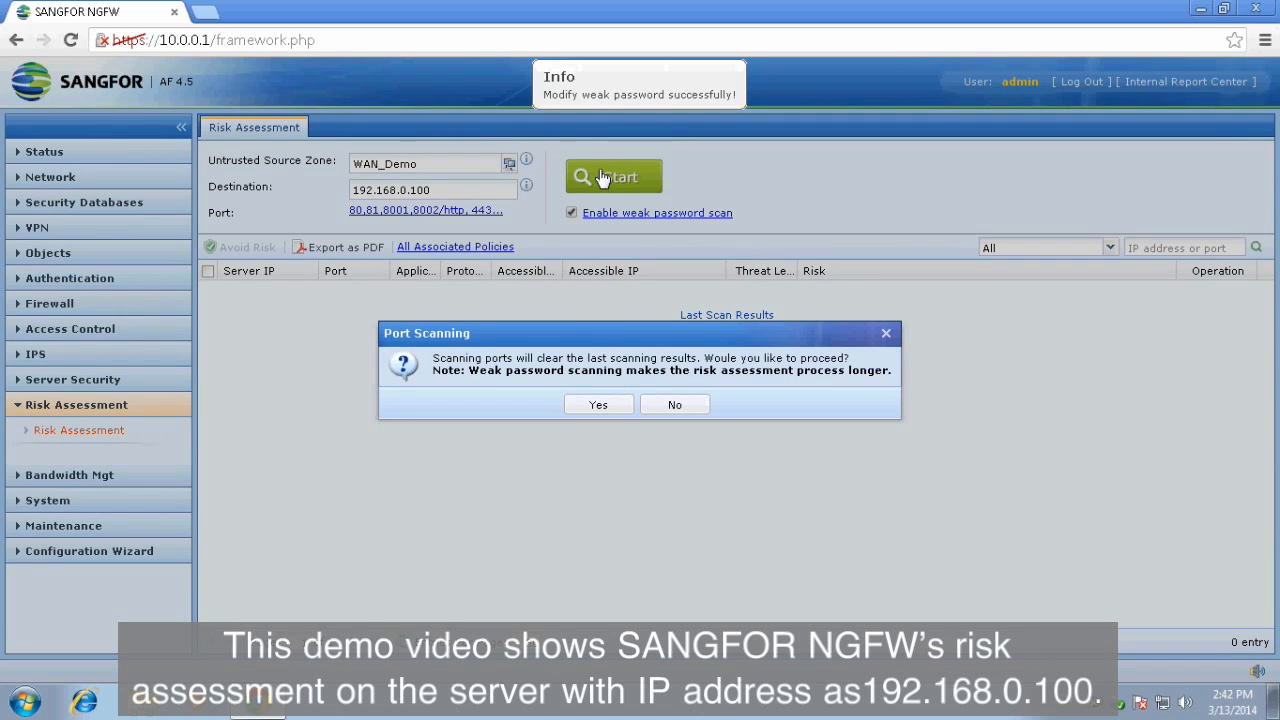
{"action": "mouse_move", "coordinate": [632, 384]}
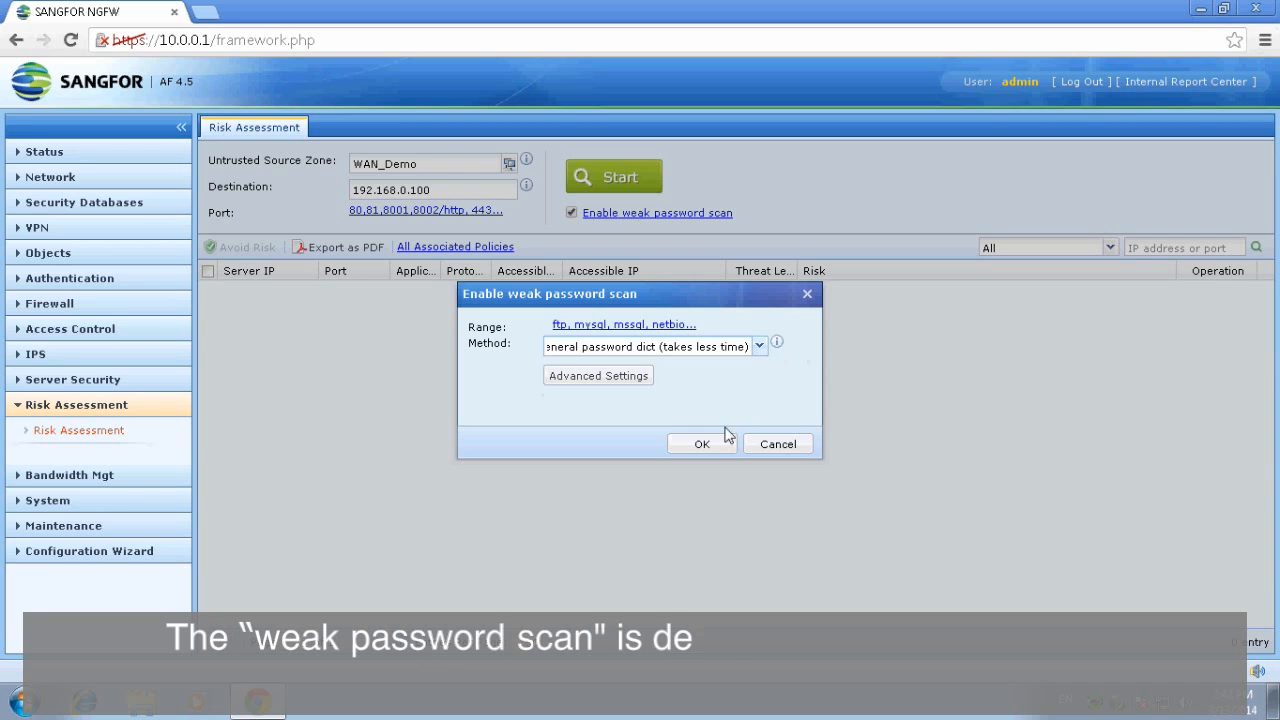
{"action": "left_click", "coordinate": [700, 444]}
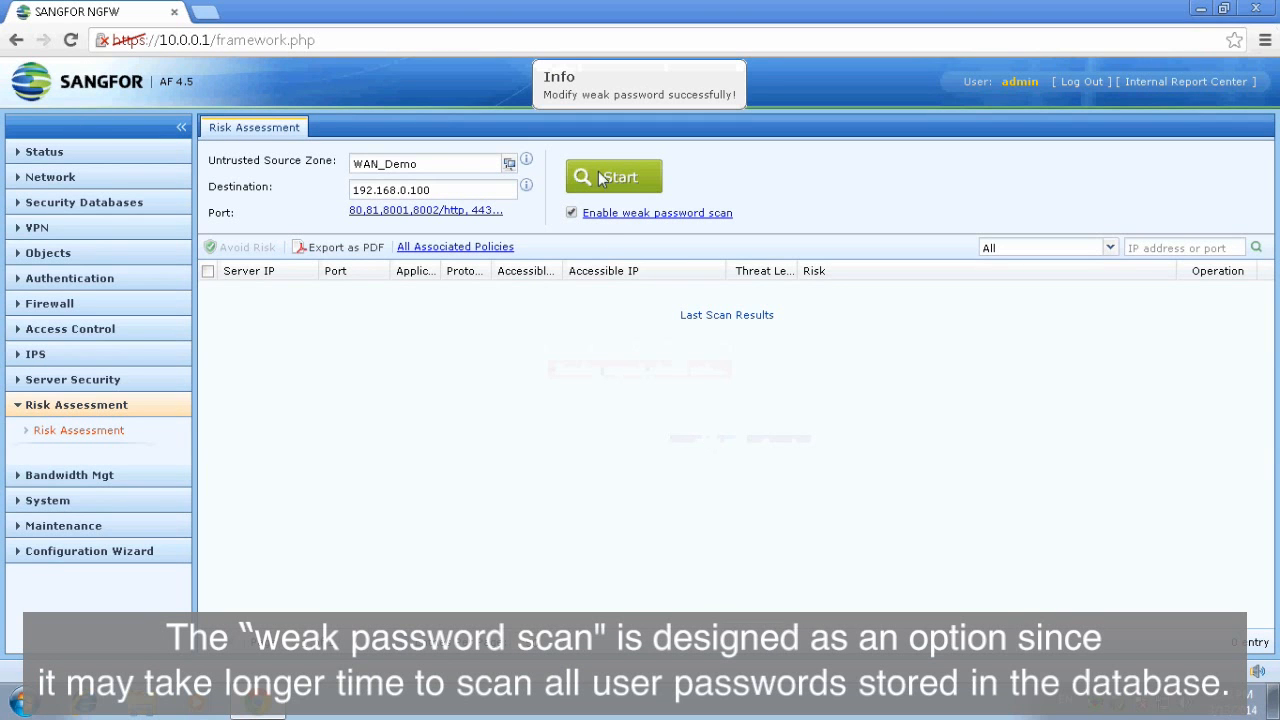
{"action": "left_click", "coordinate": [612, 176]}
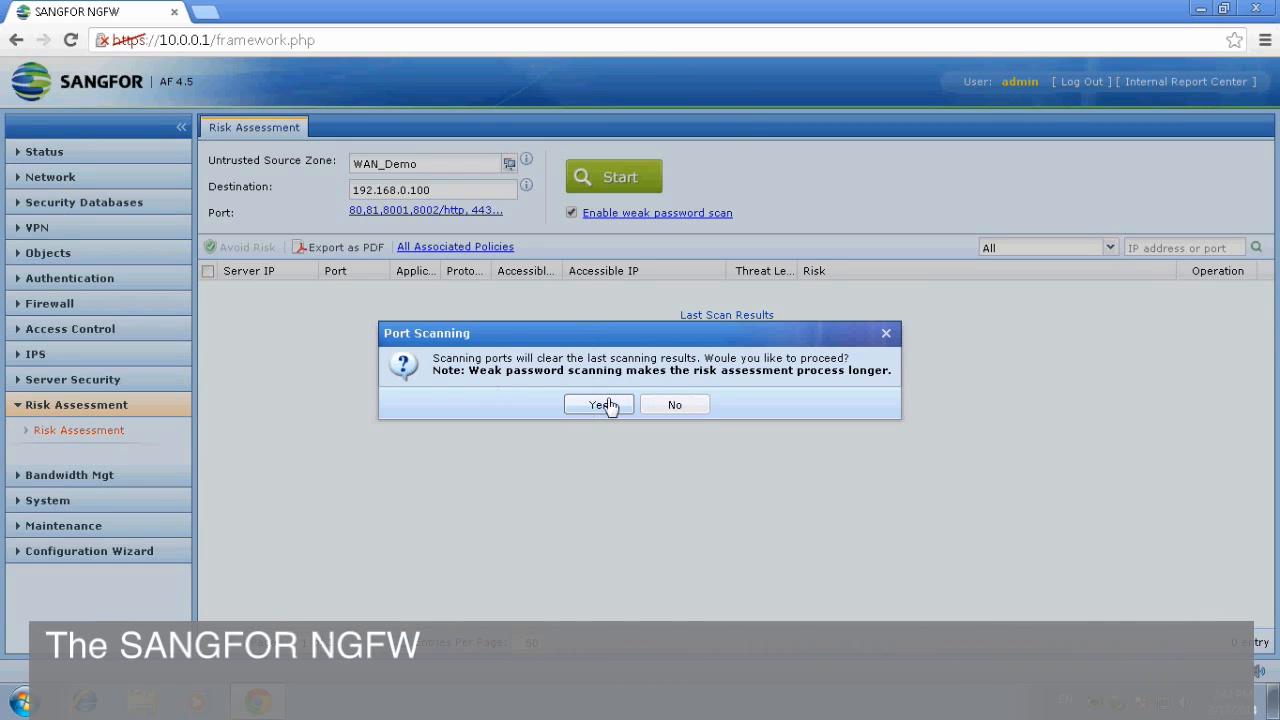
{"action": "mouse_move", "coordinate": [592, 476]}
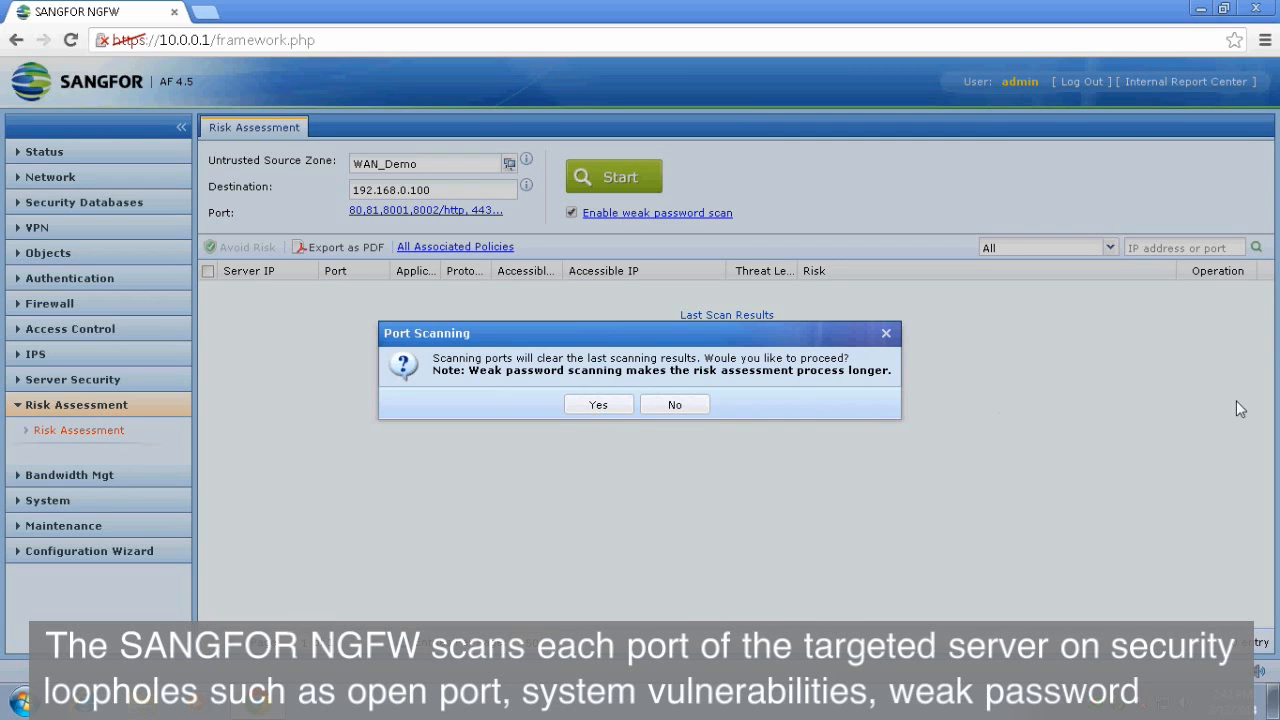
- Confirm the Port Scanning prompt to overwrite previous results and run the scan to completion
{"action": "left_click", "coordinate": [598, 404]}
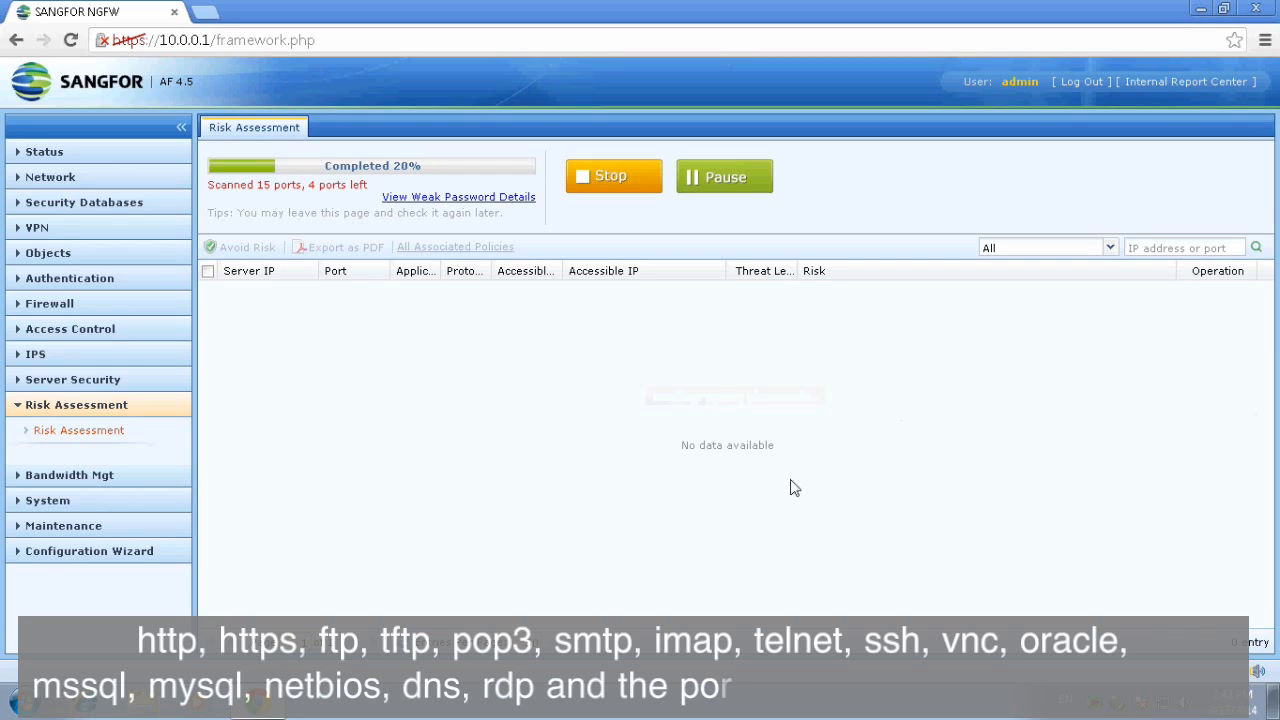
{"action": "mouse_move", "coordinate": [1020, 512]}
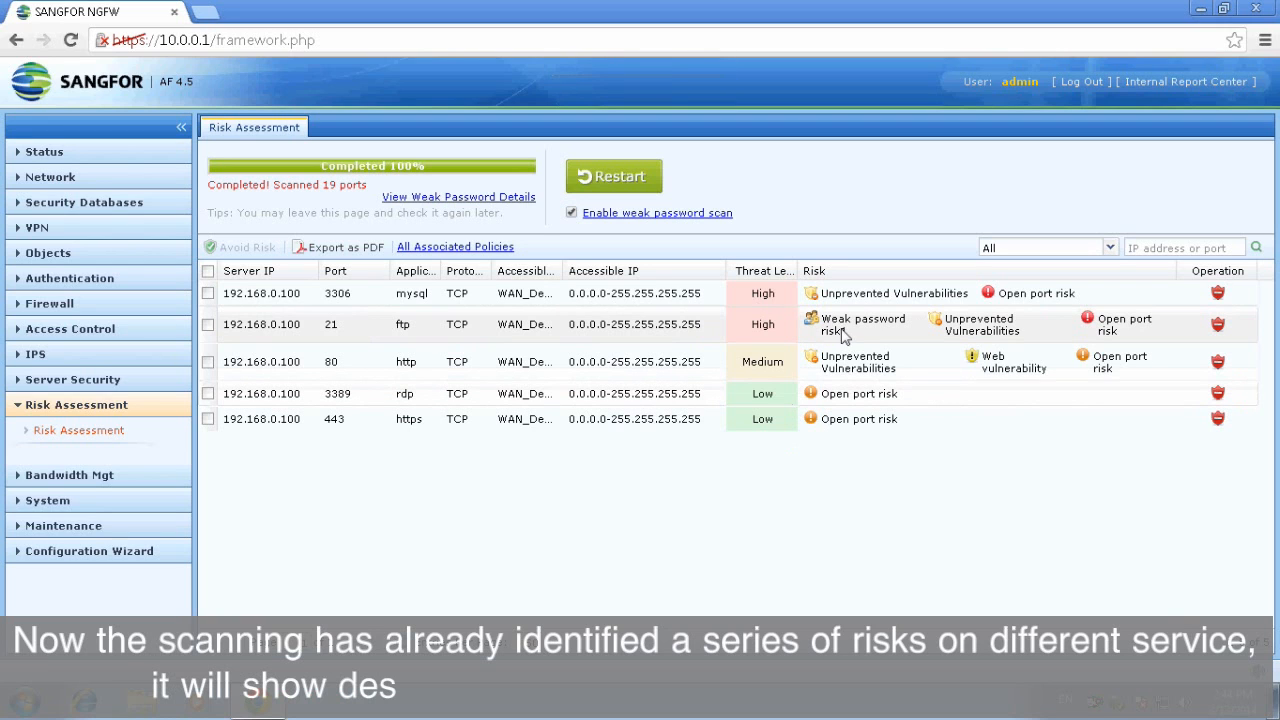
{"action": "mouse_move", "coordinate": [844, 330]}
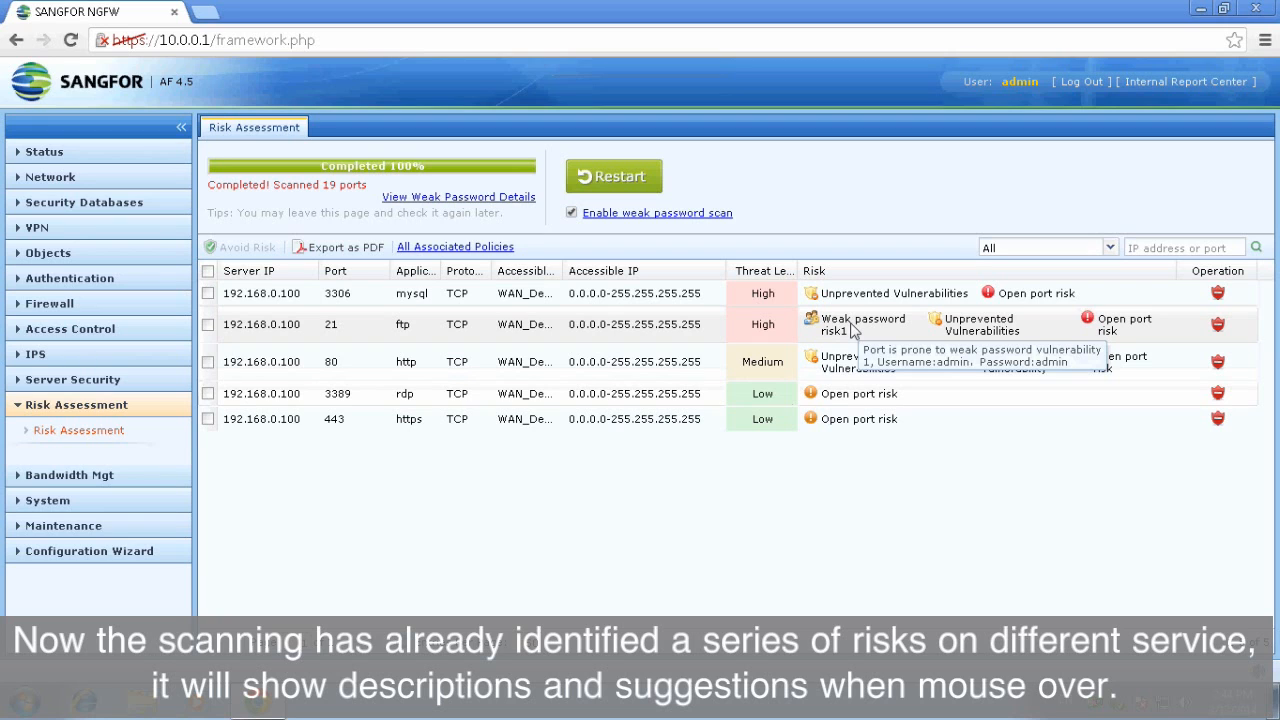
{"action": "mouse_move", "coordinate": [982, 332]}
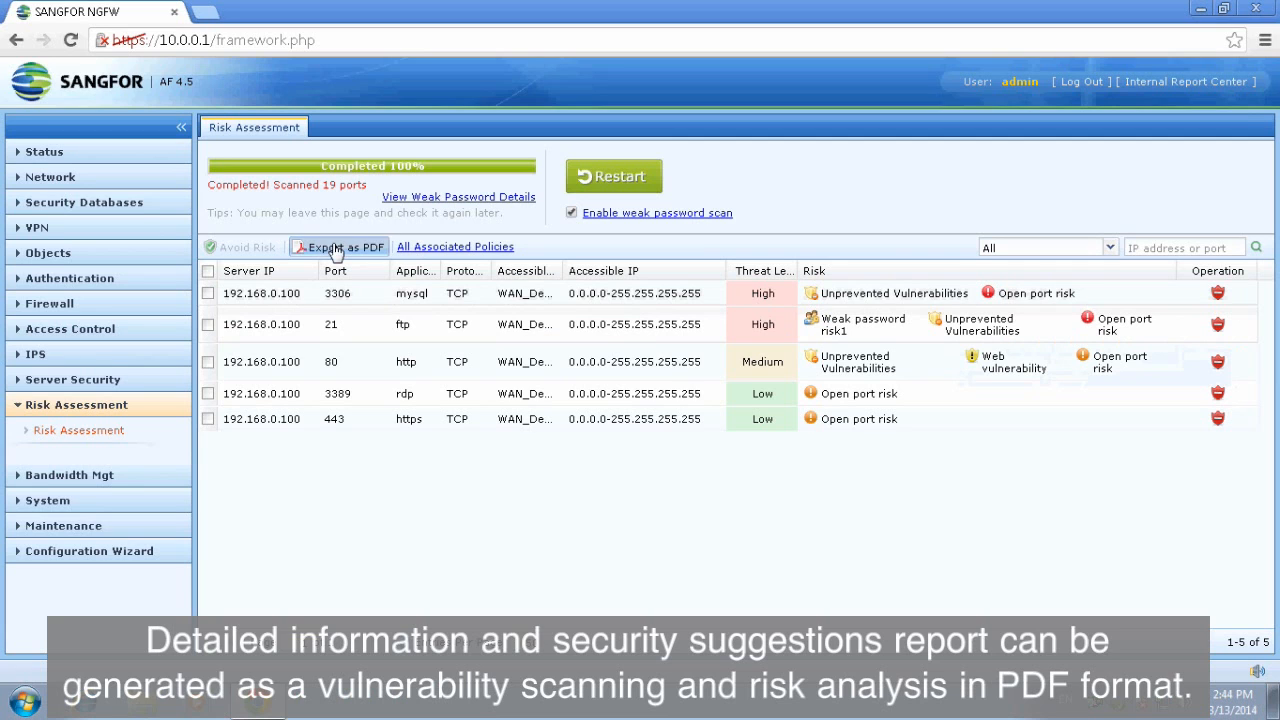
- Export the scan results as a PDF report and view it in Adobe Reader
{"action": "left_click", "coordinate": [344, 246]}
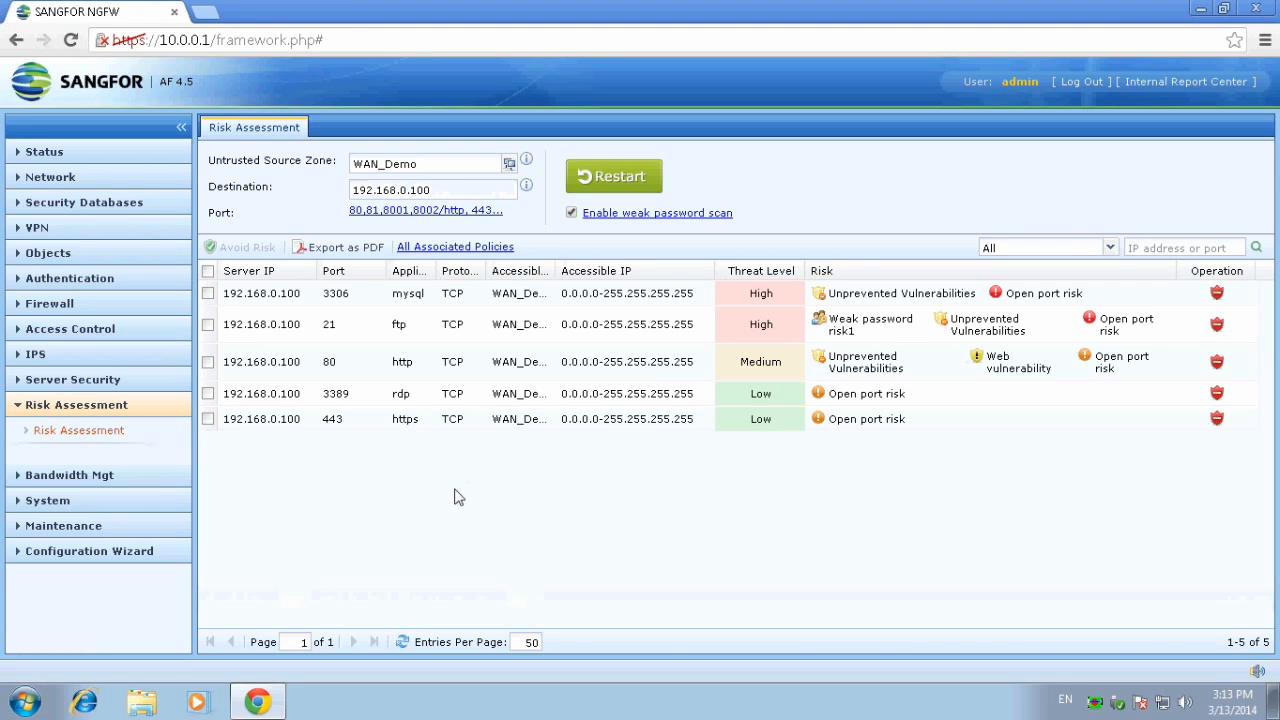
{"action": "left_click", "coordinate": [338, 248]}
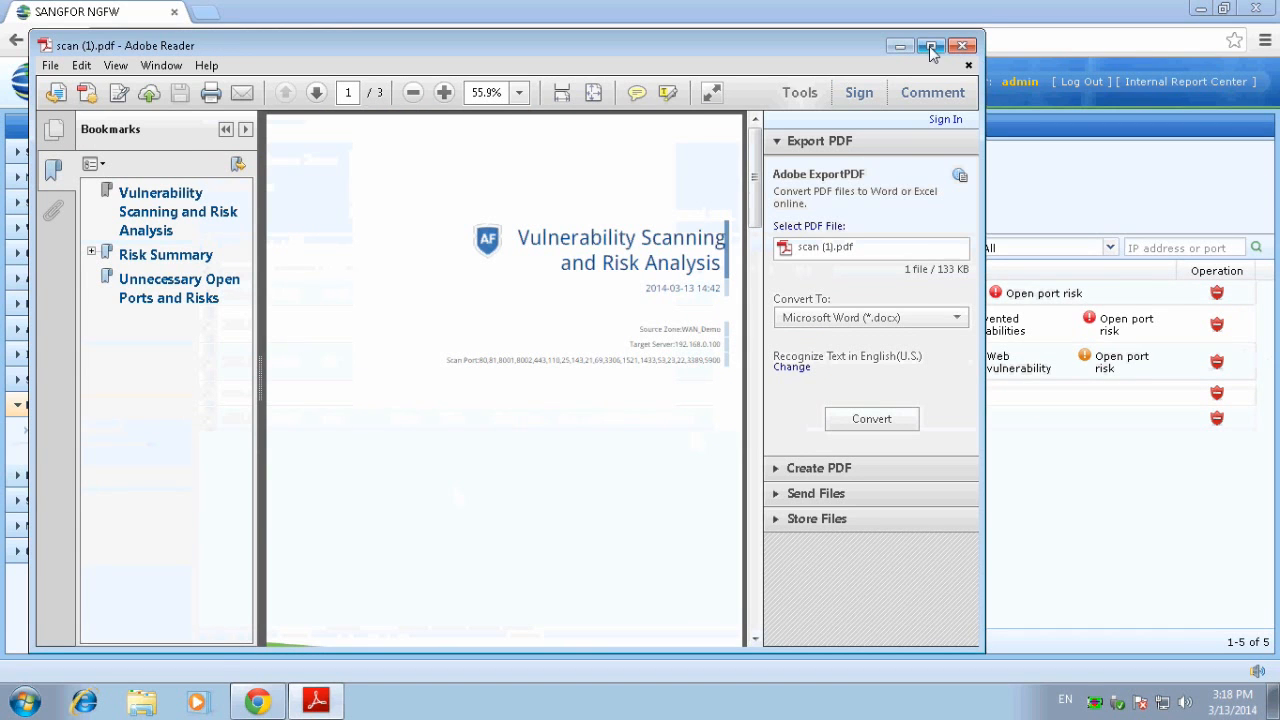
- Maximize the report and browse Risk Summary: Weak Password, Unnecessary Open Port, then Unnecessary Open Ports and Risks
{"action": "left_click", "coordinate": [932, 46]}
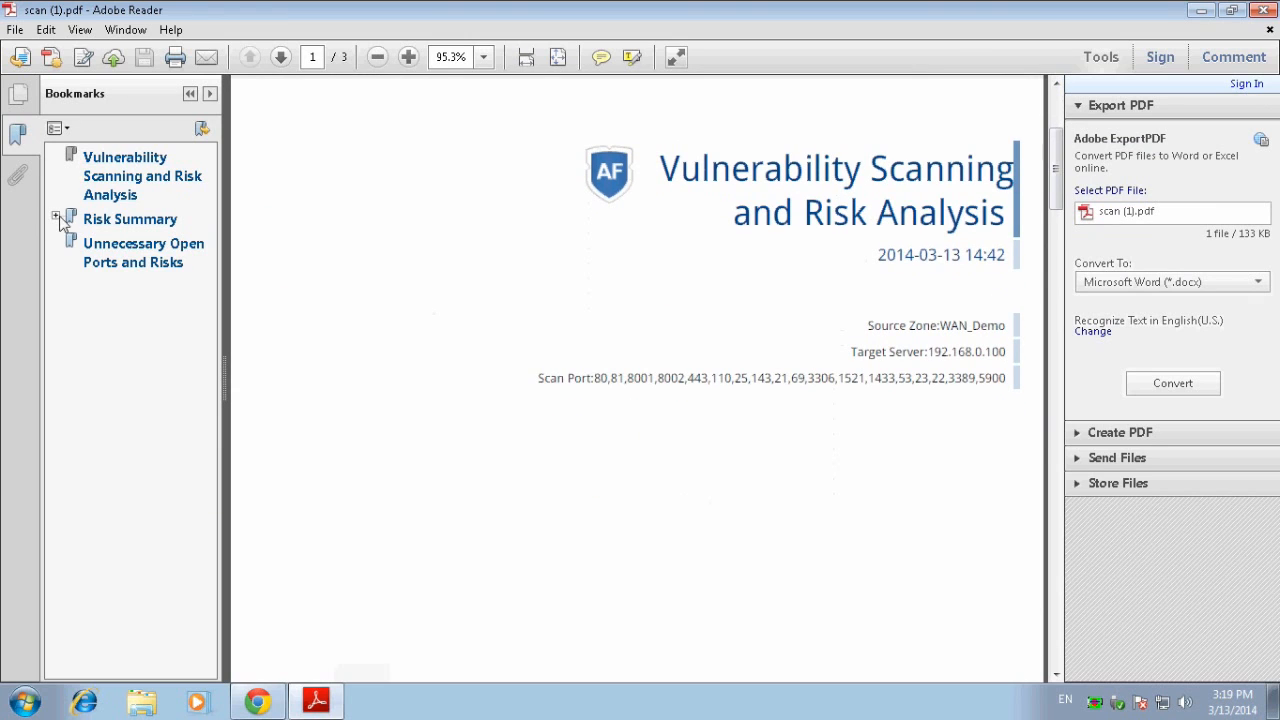
{"action": "left_click", "coordinate": [56, 218]}
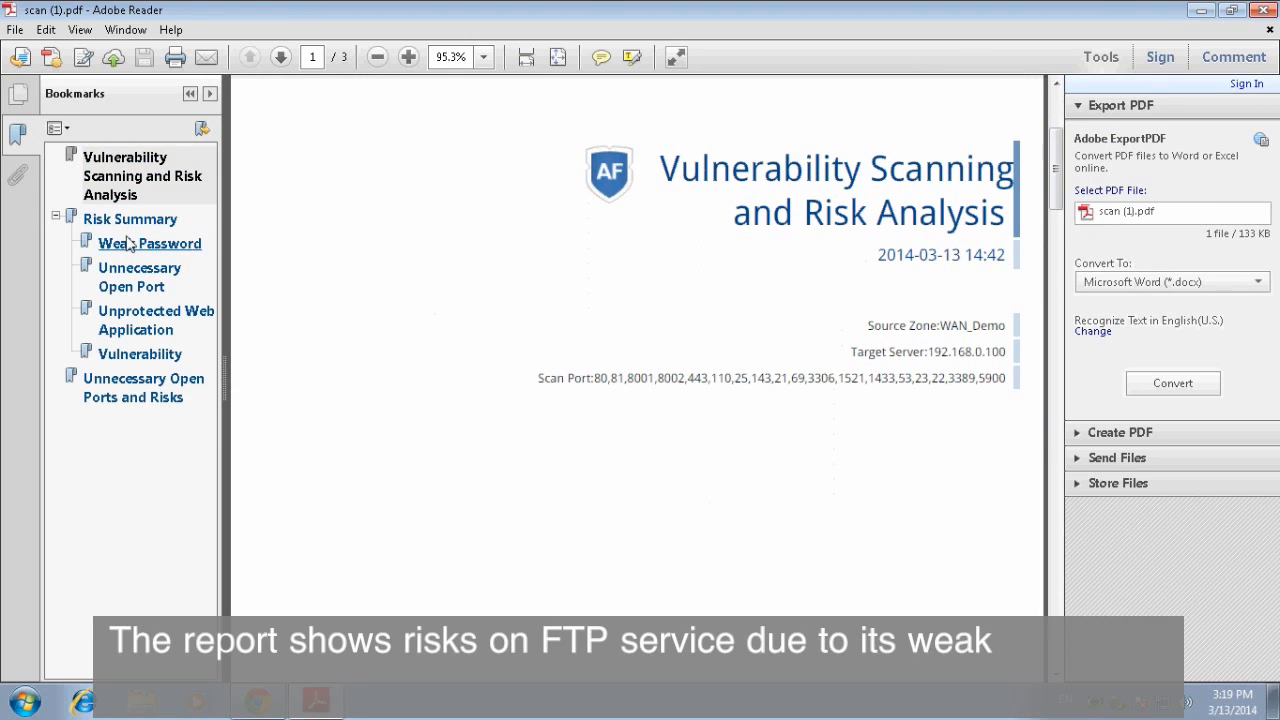
{"action": "left_click", "coordinate": [130, 218]}
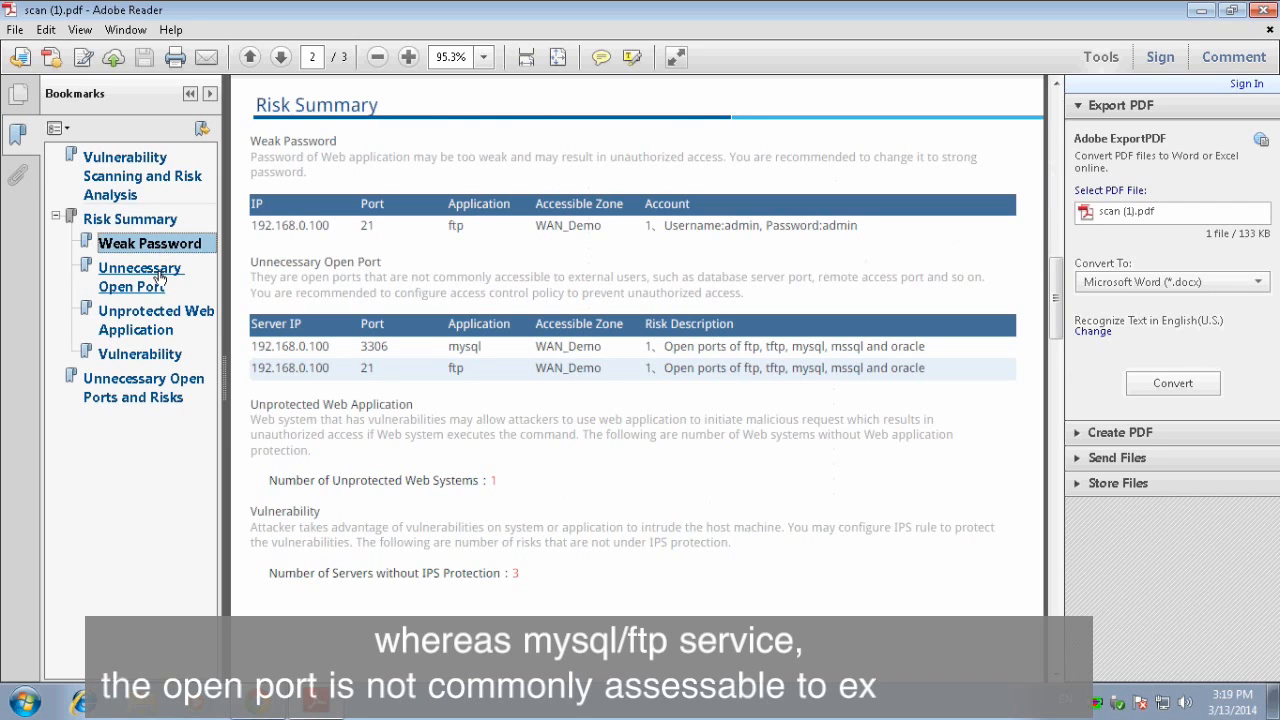
{"action": "left_click", "coordinate": [156, 320]}
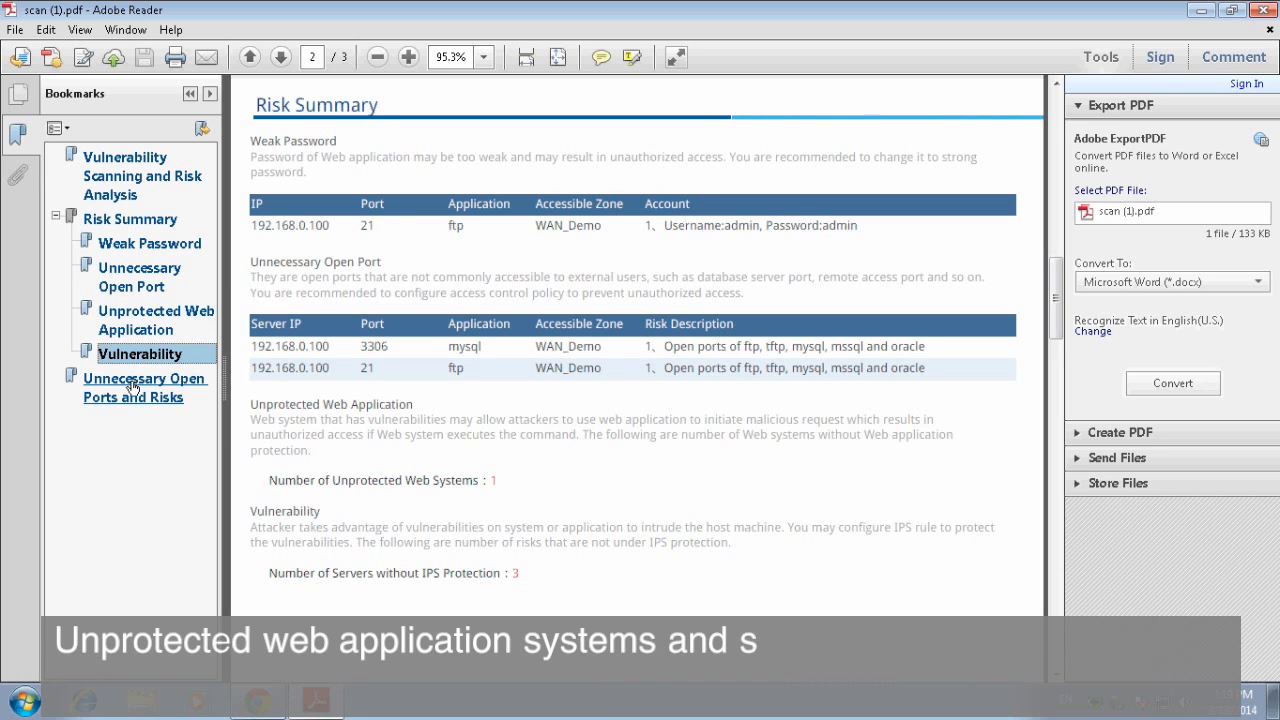
{"action": "left_click", "coordinate": [132, 388]}
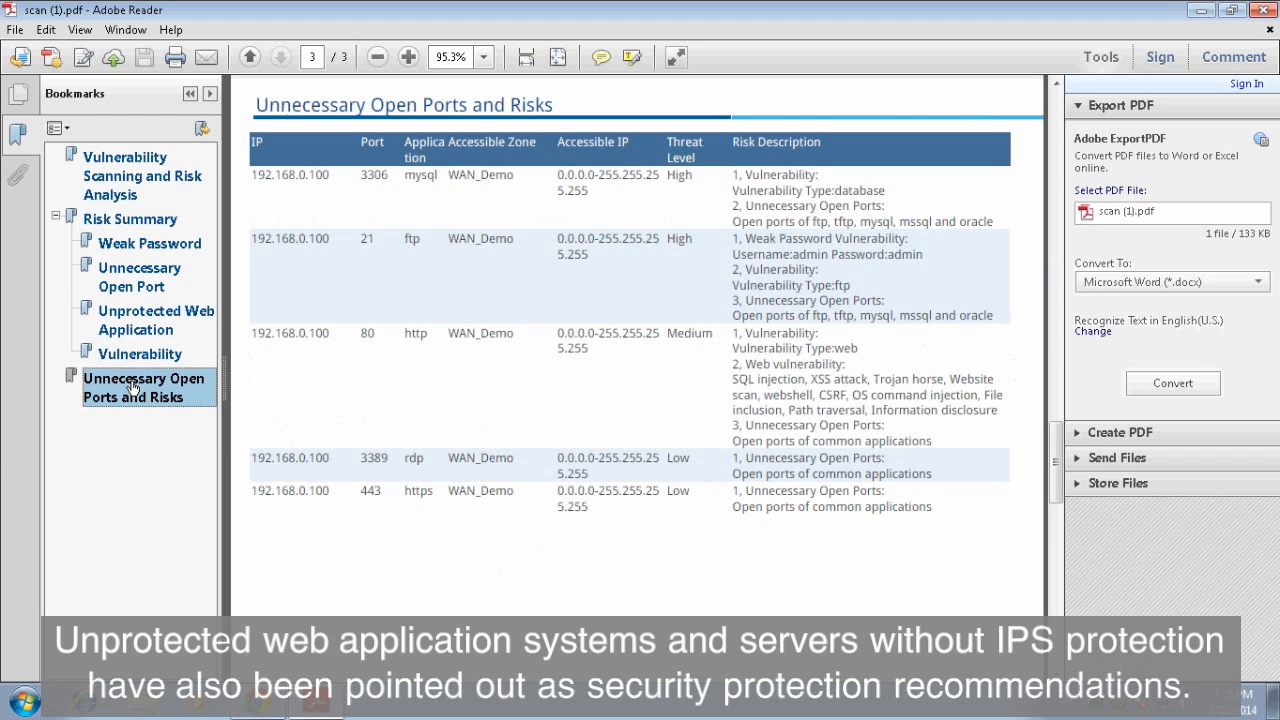
{"action": "mouse_move", "coordinate": [1262, 212]}
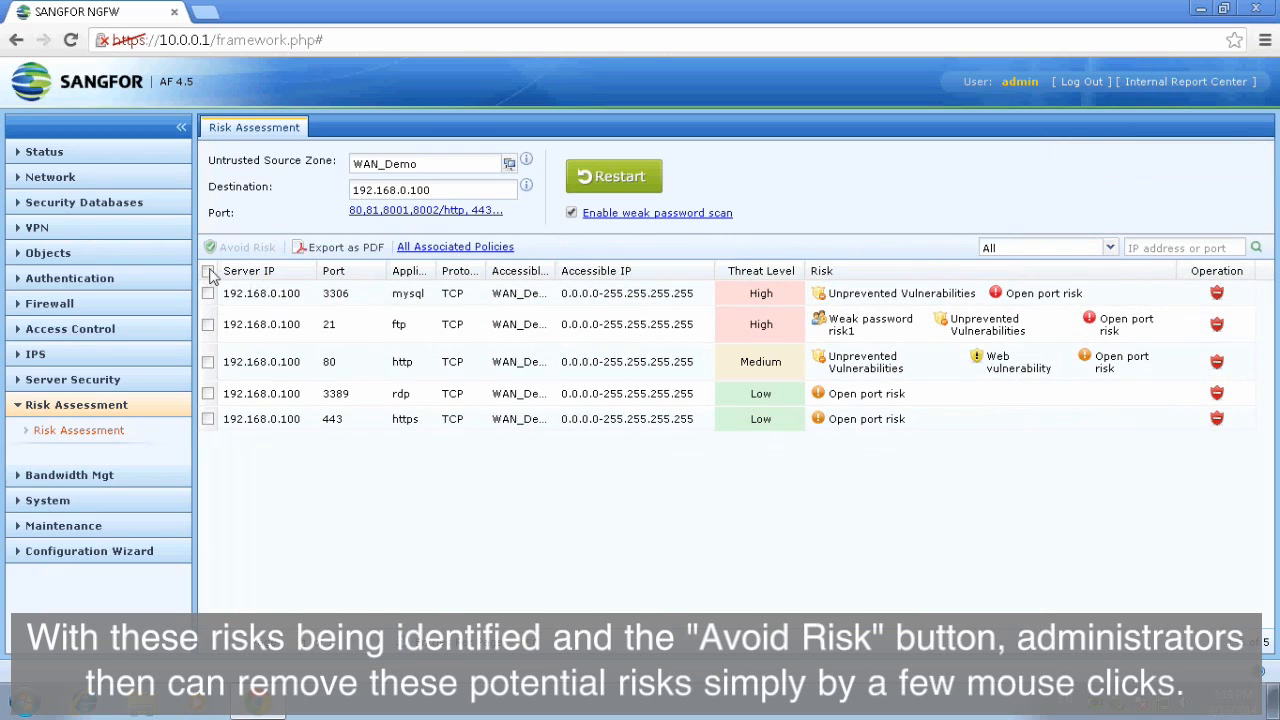
- Select all risks and apply Avoid Risk with Web application and Vulnerability protection
{"action": "left_click", "coordinate": [208, 272]}
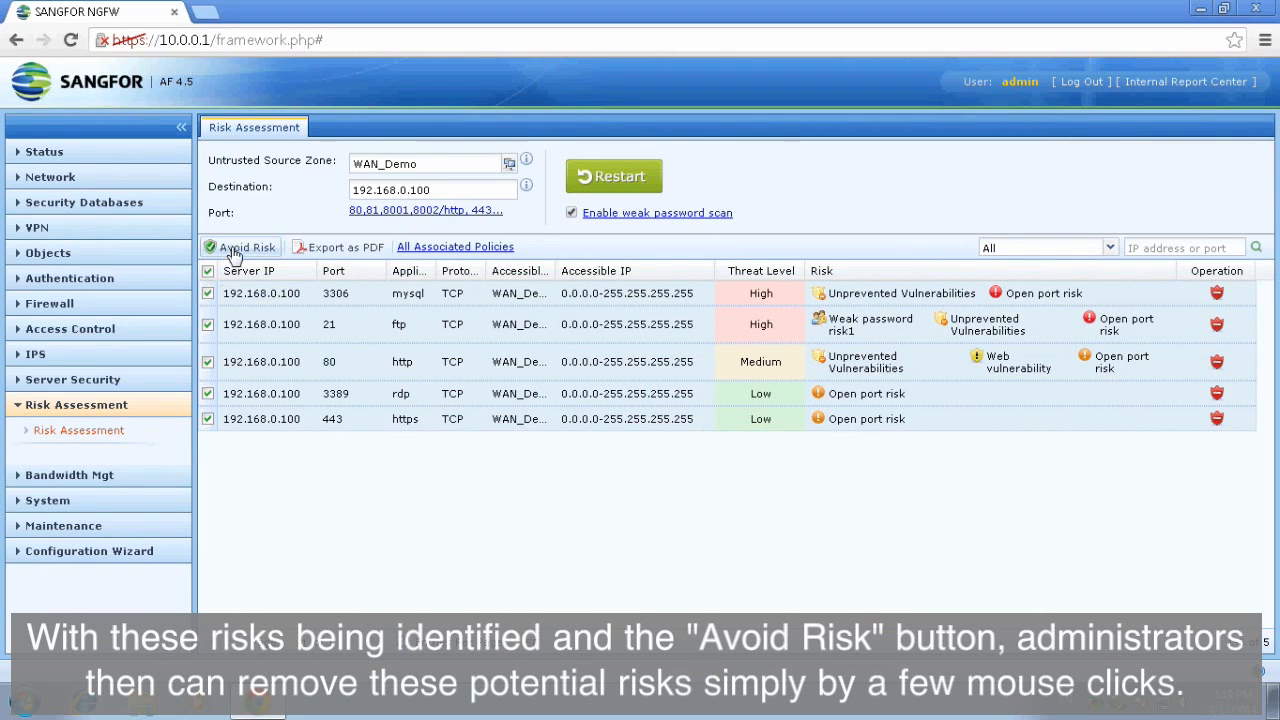
{"action": "left_click", "coordinate": [240, 248]}
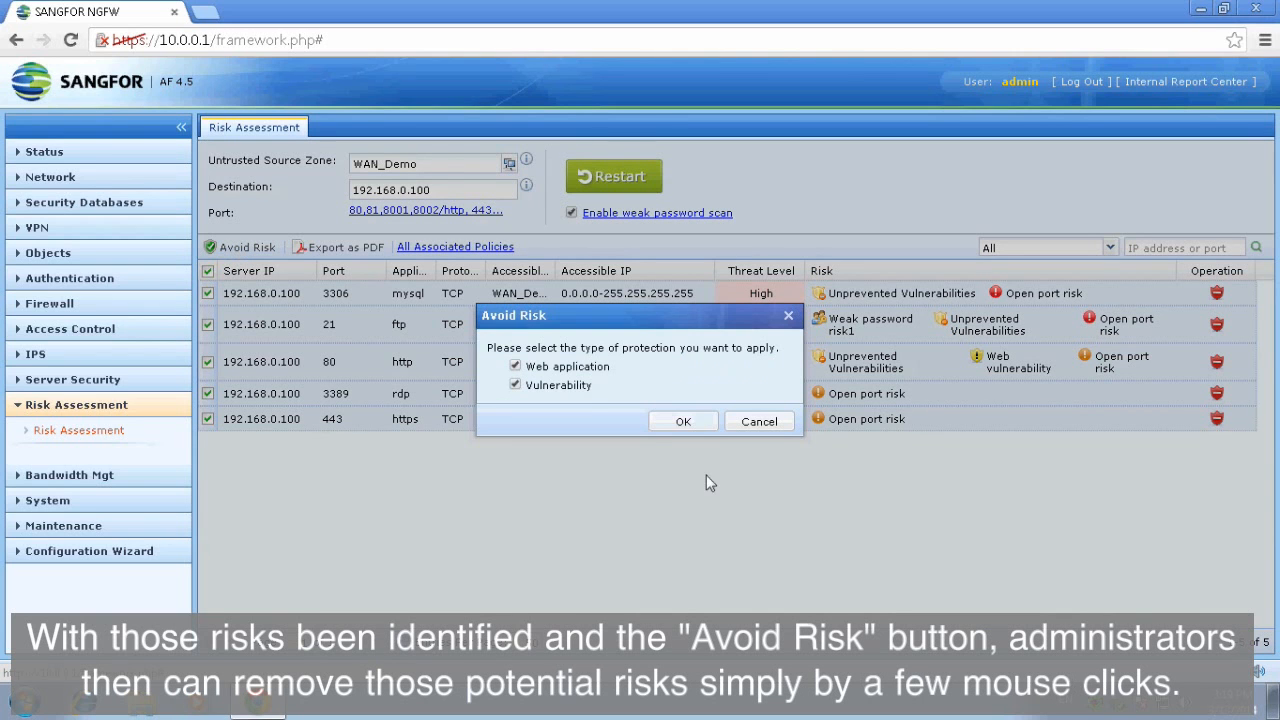
{"action": "left_click", "coordinate": [684, 420]}
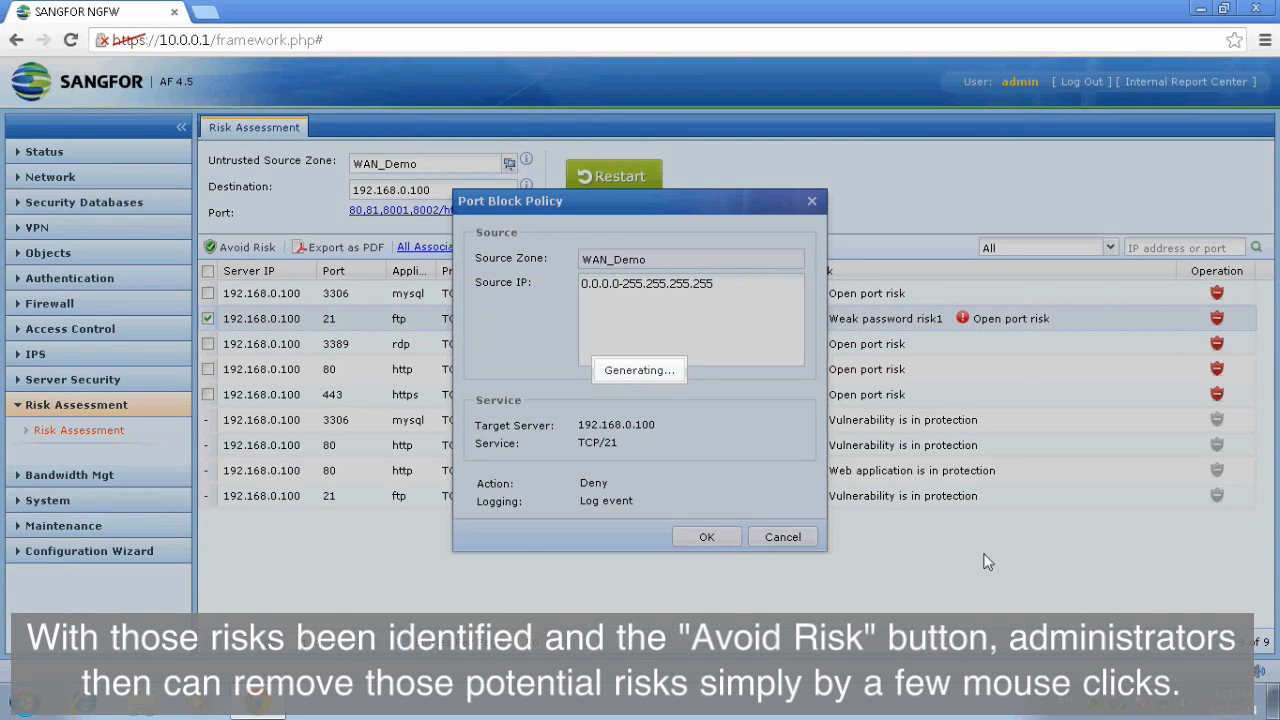
- Create deny policies blocking ports 21, 3306, 3389, 80 and 443
{"action": "left_click", "coordinate": [706, 536]}
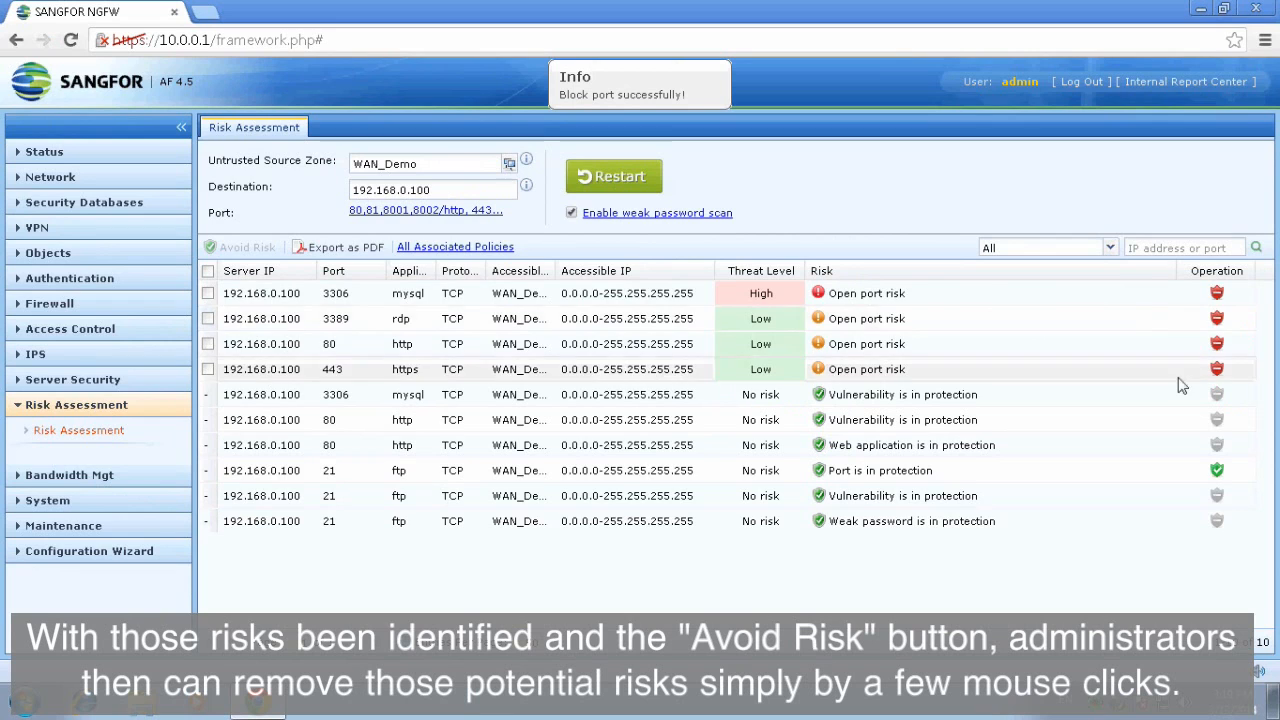
{"action": "left_click", "coordinate": [1216, 292]}
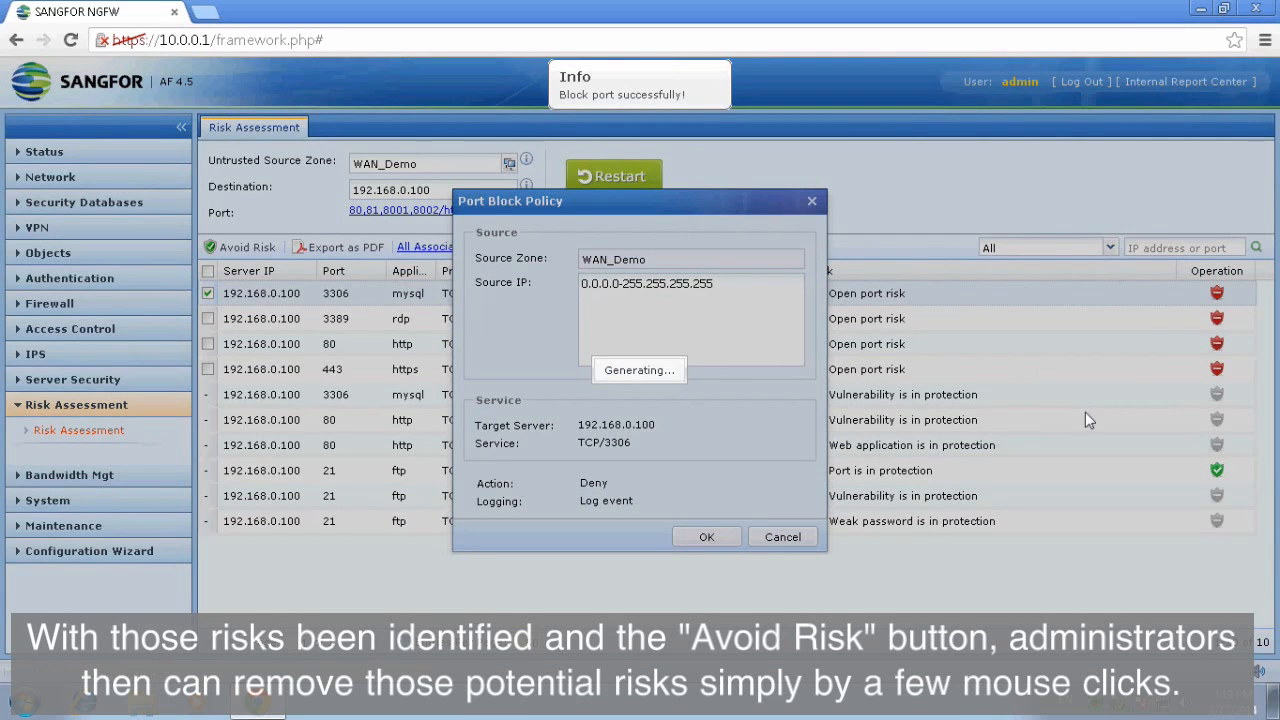
{"action": "left_click", "coordinate": [706, 536]}
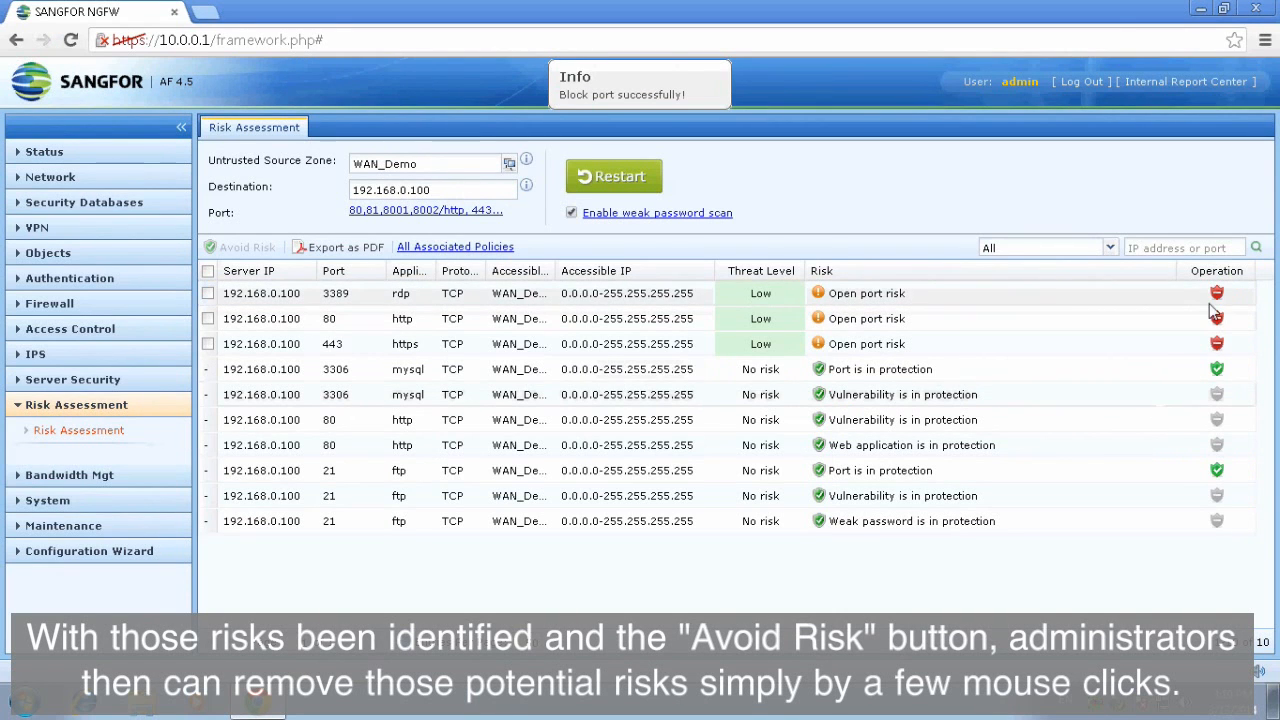
{"action": "left_click", "coordinate": [1216, 292]}
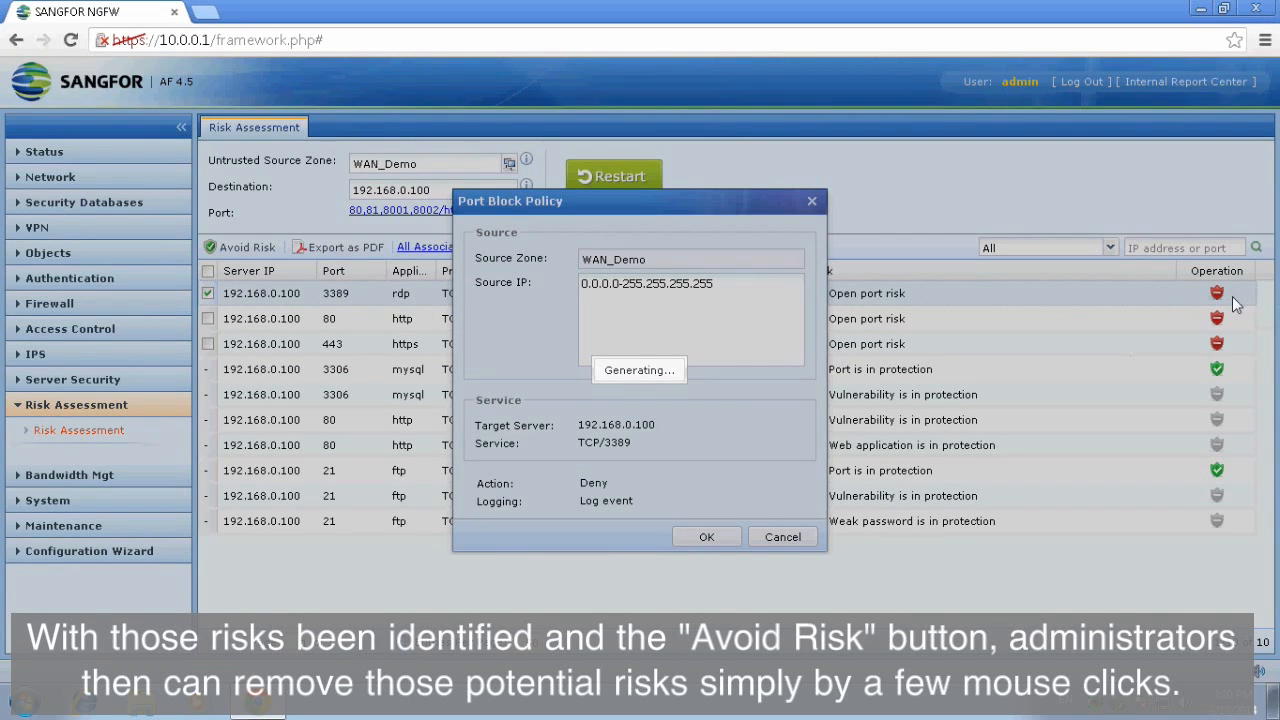
{"action": "mouse_move", "coordinate": [1142, 316]}
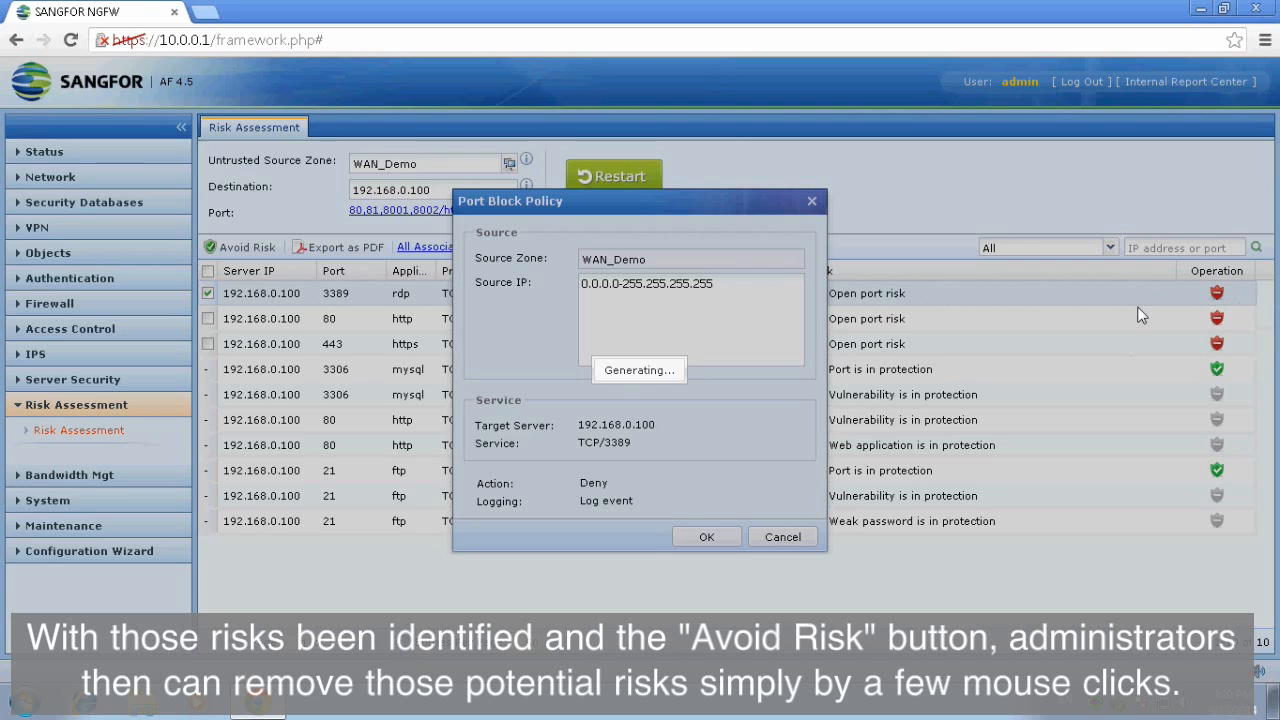
{"action": "left_click", "coordinate": [706, 536]}
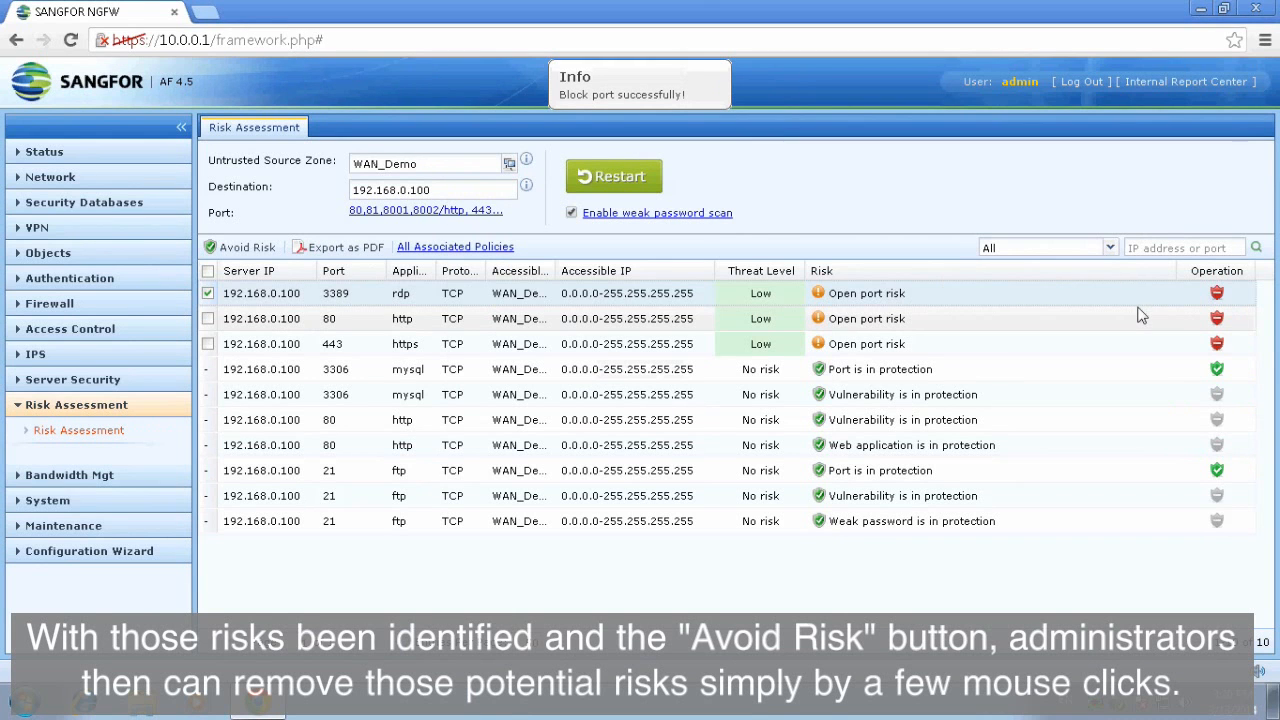
{"action": "left_click", "coordinate": [1216, 292]}
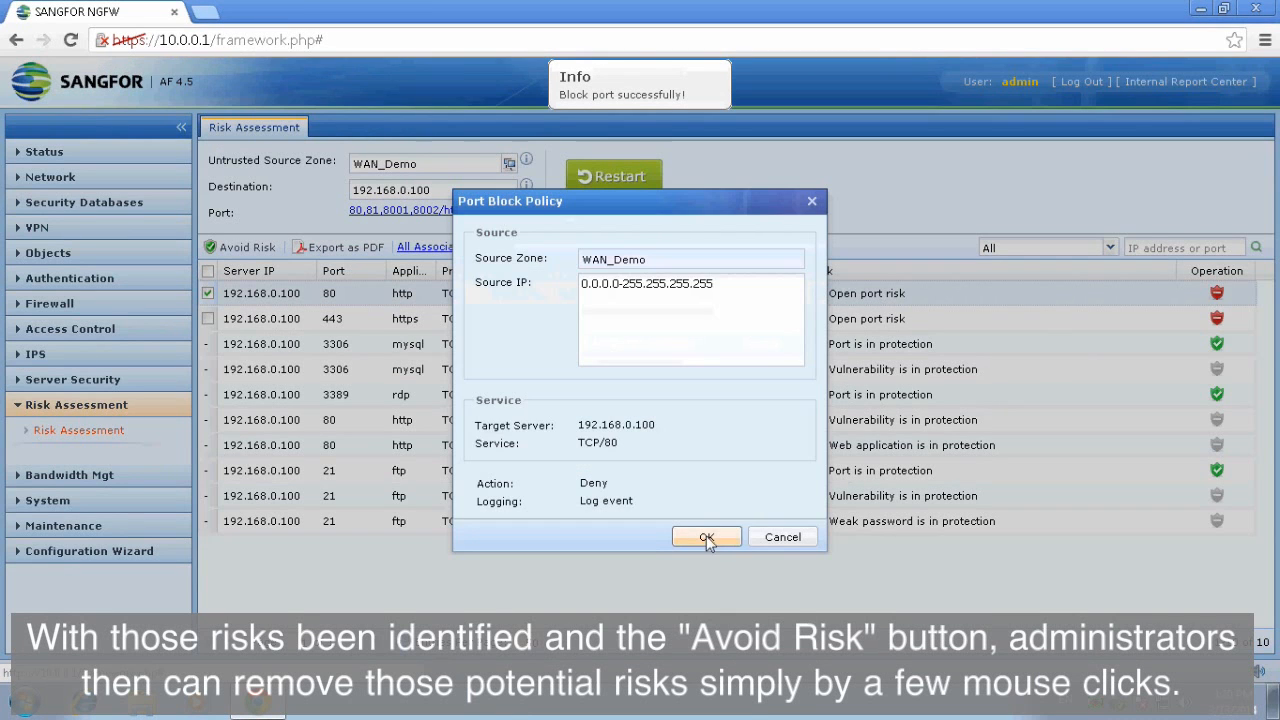
{"action": "left_click", "coordinate": [706, 536]}
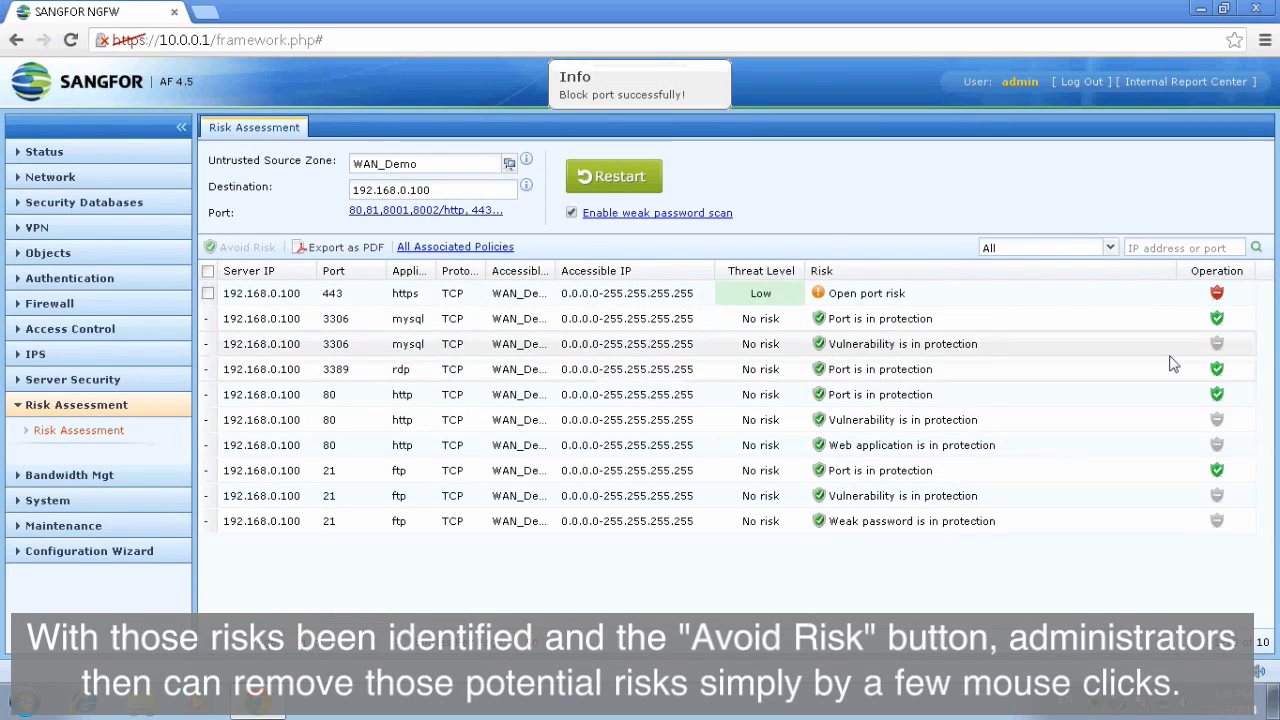
{"action": "left_click", "coordinate": [1216, 292]}
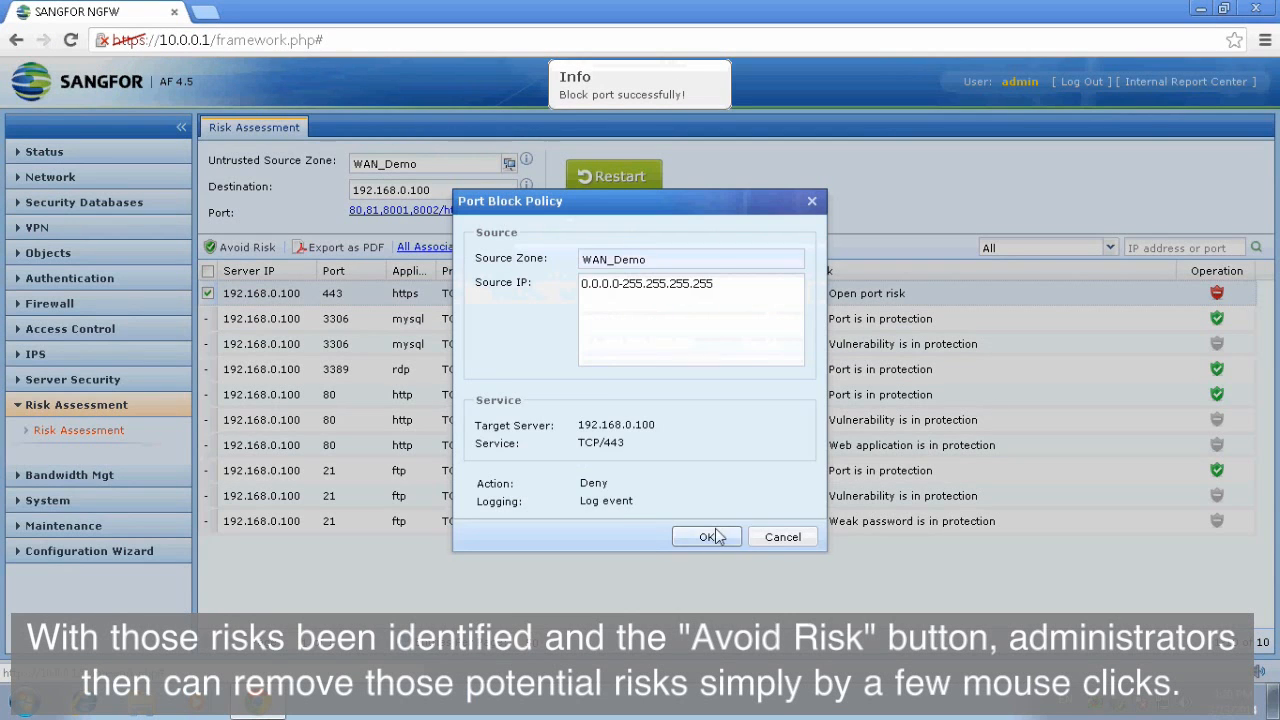
{"action": "left_click", "coordinate": [708, 536]}
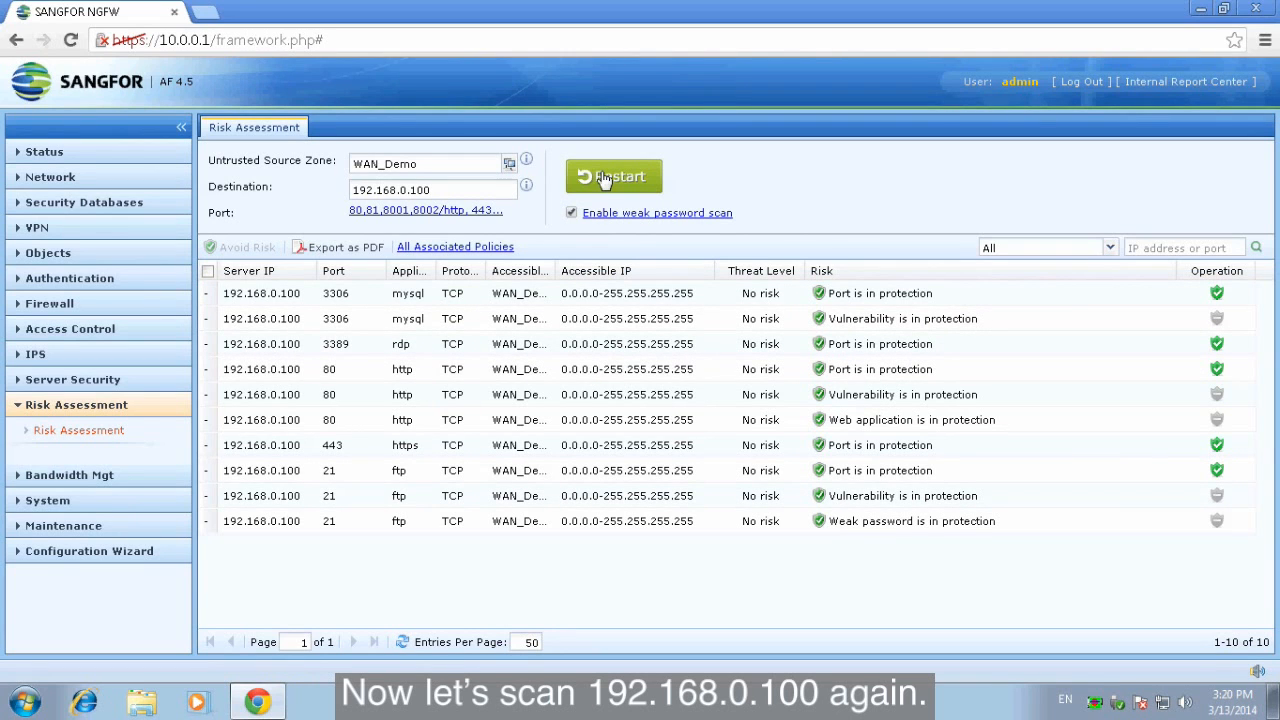
- Reset the assessment and rescan 192.168.0.100
{"action": "left_click", "coordinate": [612, 176]}
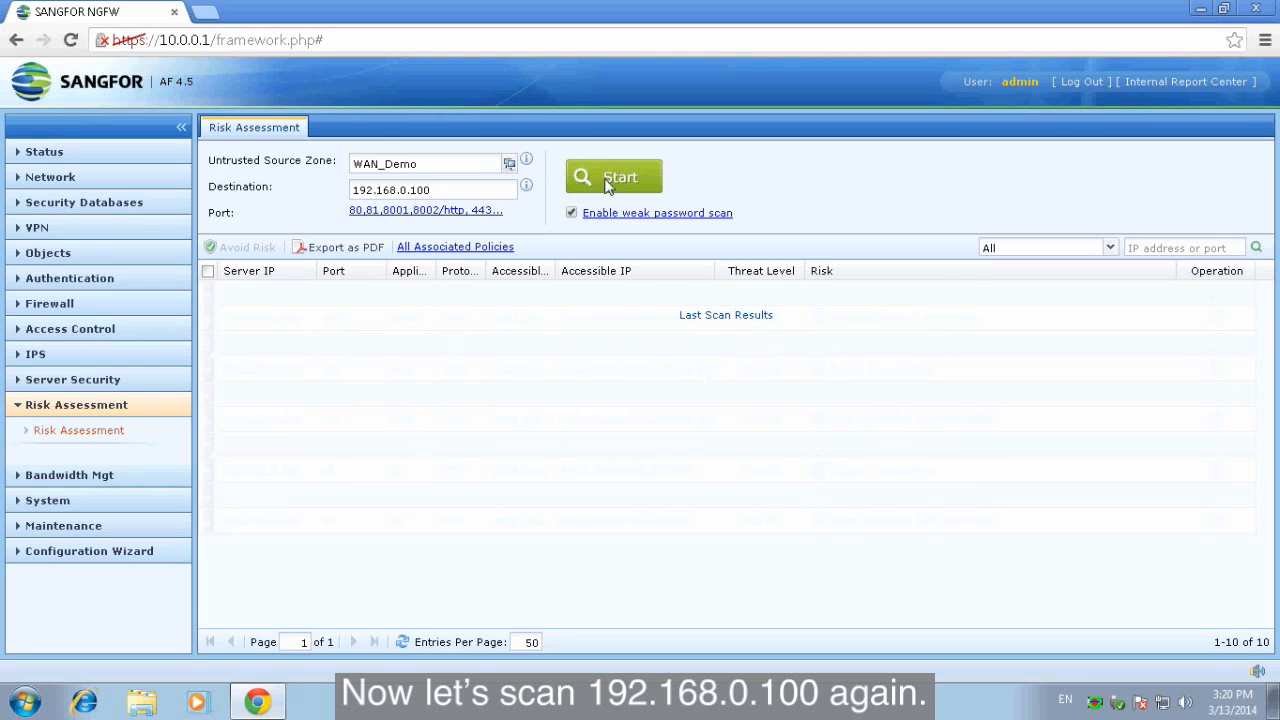
{"action": "left_click", "coordinate": [612, 176]}
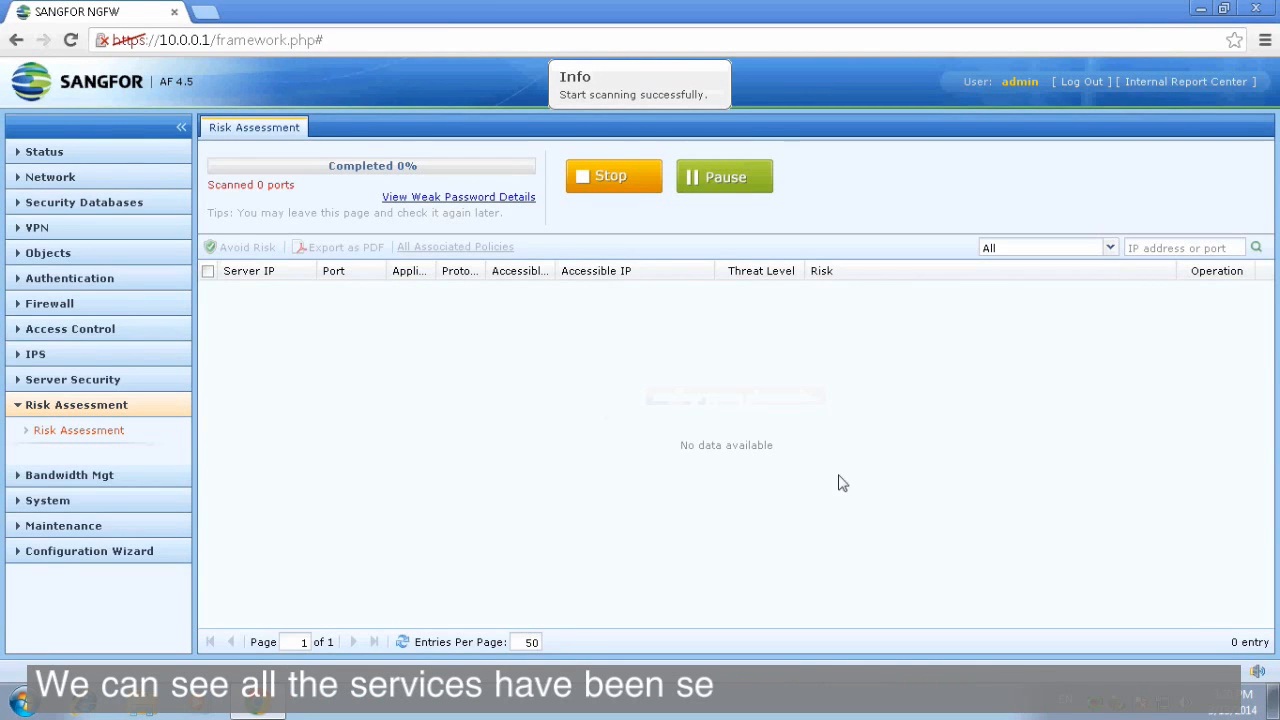